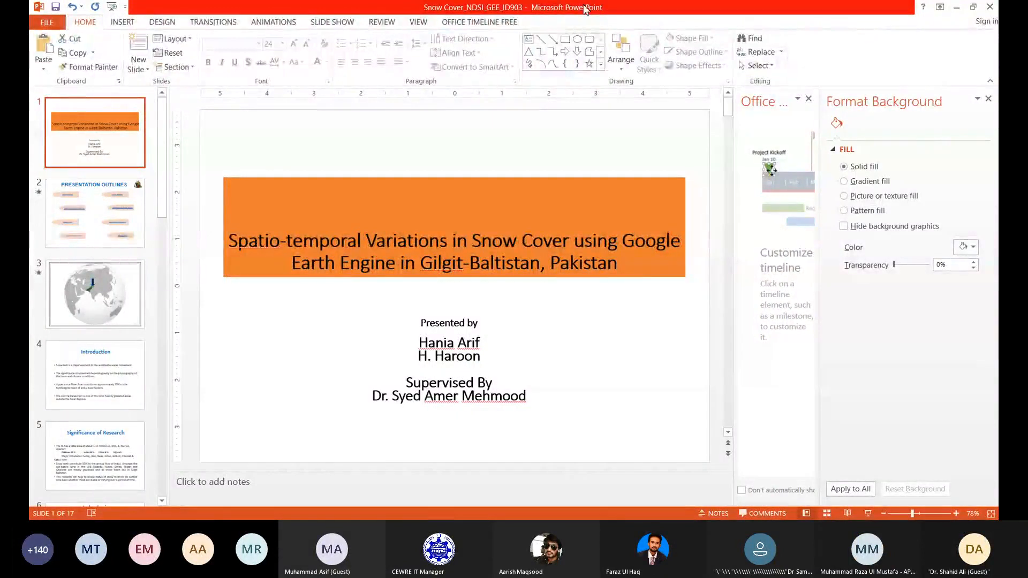
{"action": "mouse_move", "coordinate": [603, 352]}
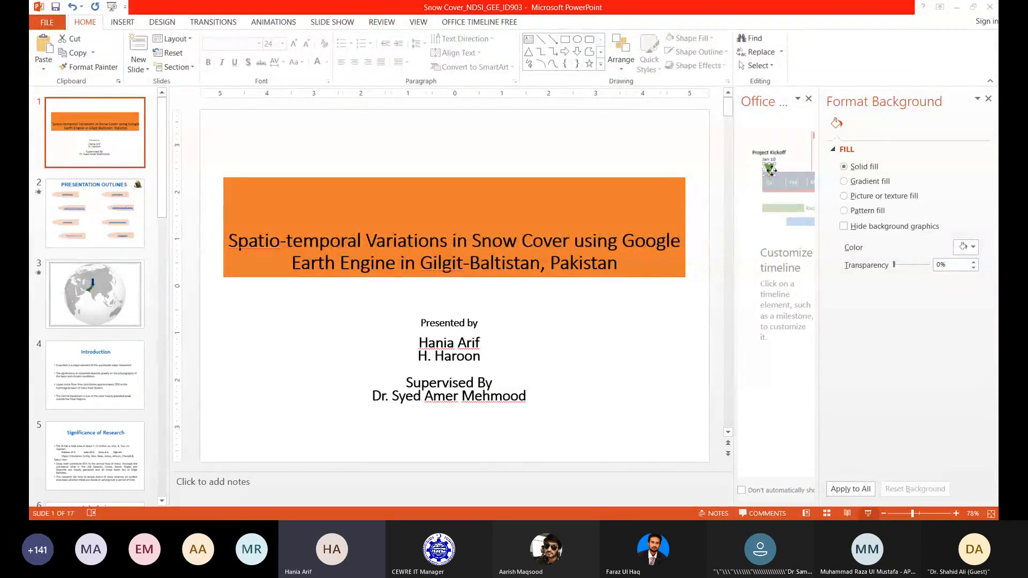
Move from the globe map slide down the thumbnail pane to slide 15, the Mann Kendall NDSI trend map.
{"action": "left_click", "coordinate": [95, 293]}
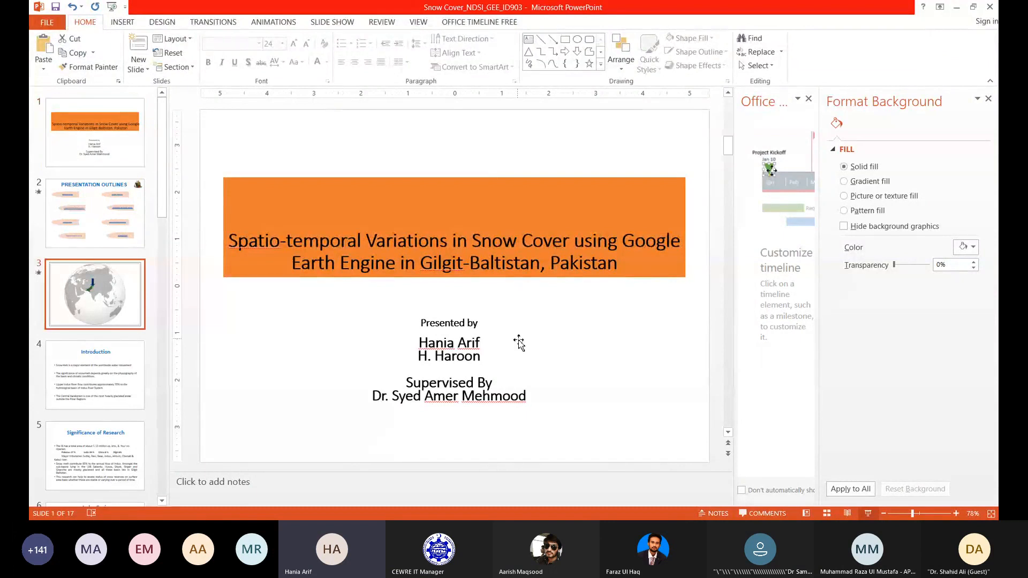
{"action": "left_click", "coordinate": [94, 293]}
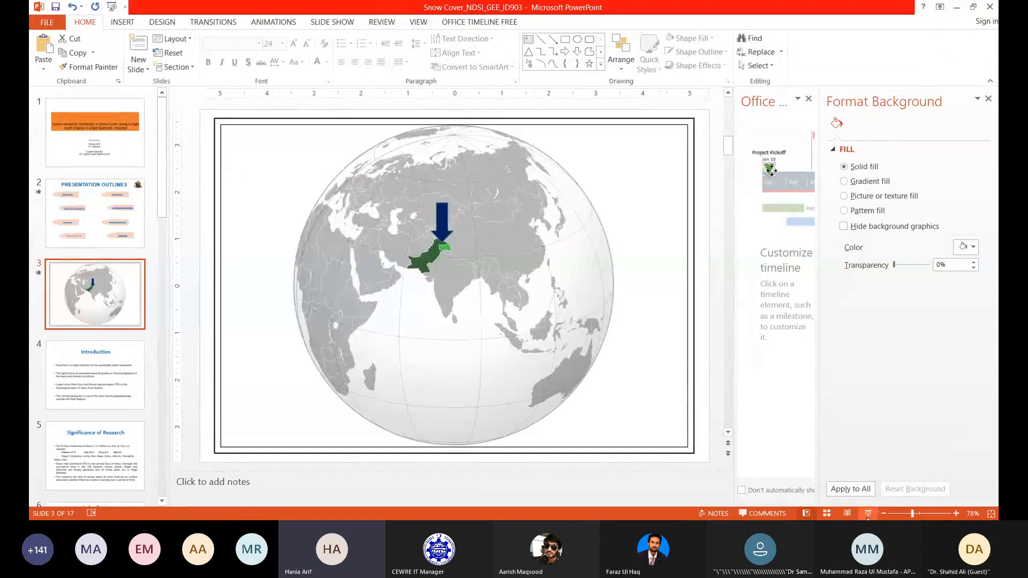
{"action": "mouse_move", "coordinate": [601, 363]}
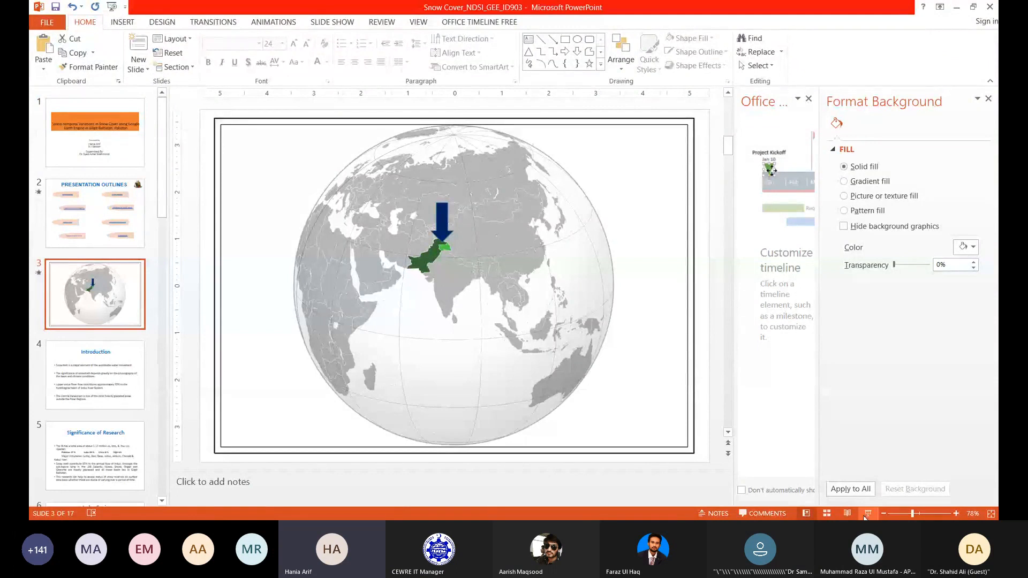
{"action": "mouse_move", "coordinate": [644, 367]}
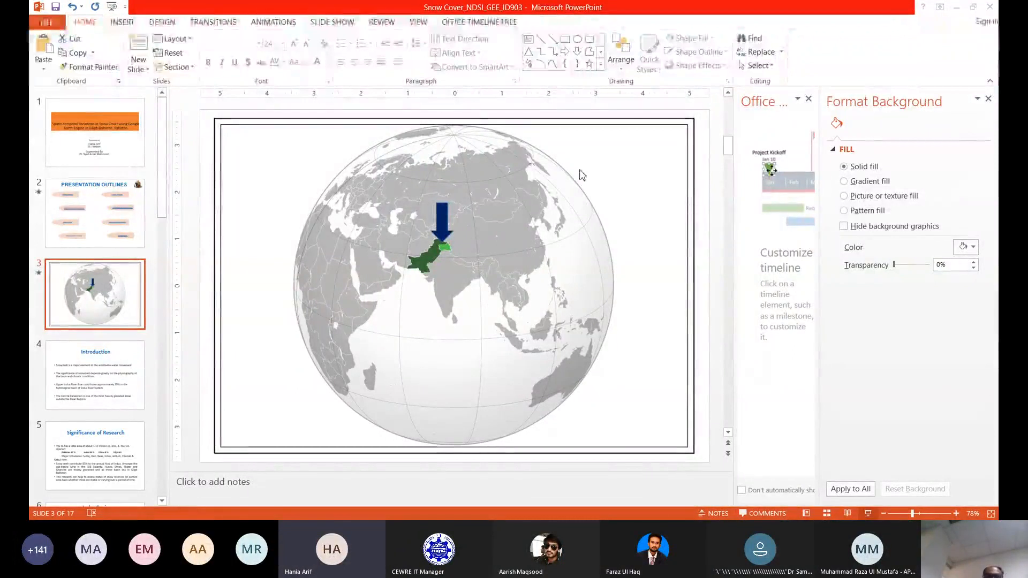
{"action": "mouse_move", "coordinate": [481, 142]}
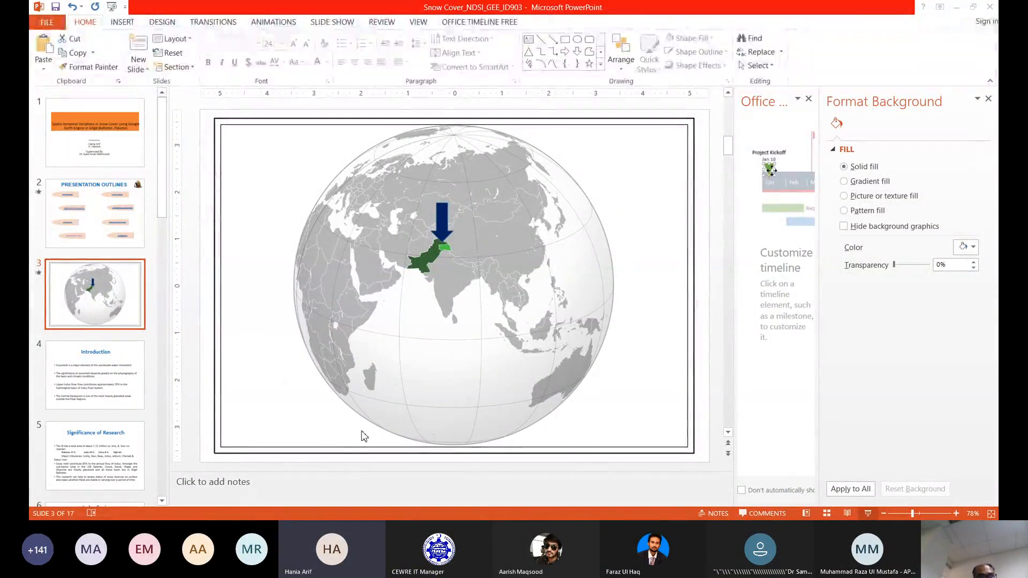
{"action": "mouse_move", "coordinate": [282, 191]}
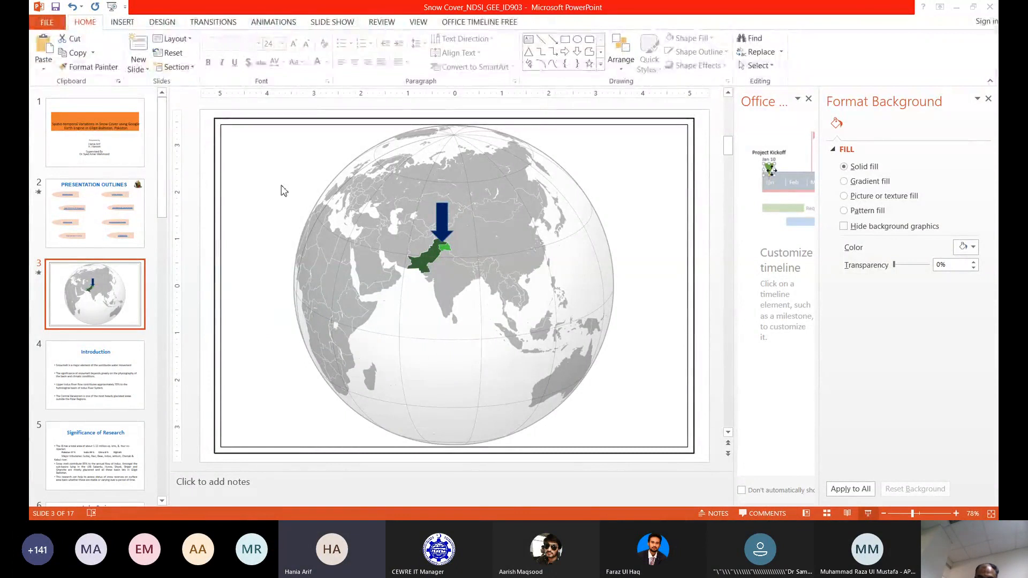
{"action": "mouse_move", "coordinate": [534, 220]}
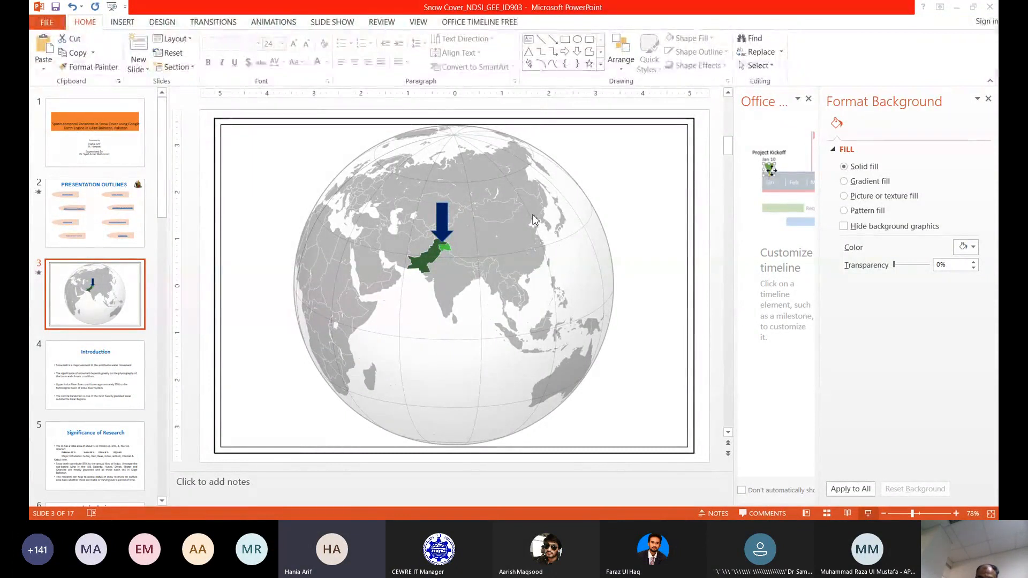
{"action": "mouse_move", "coordinate": [713, 284]}
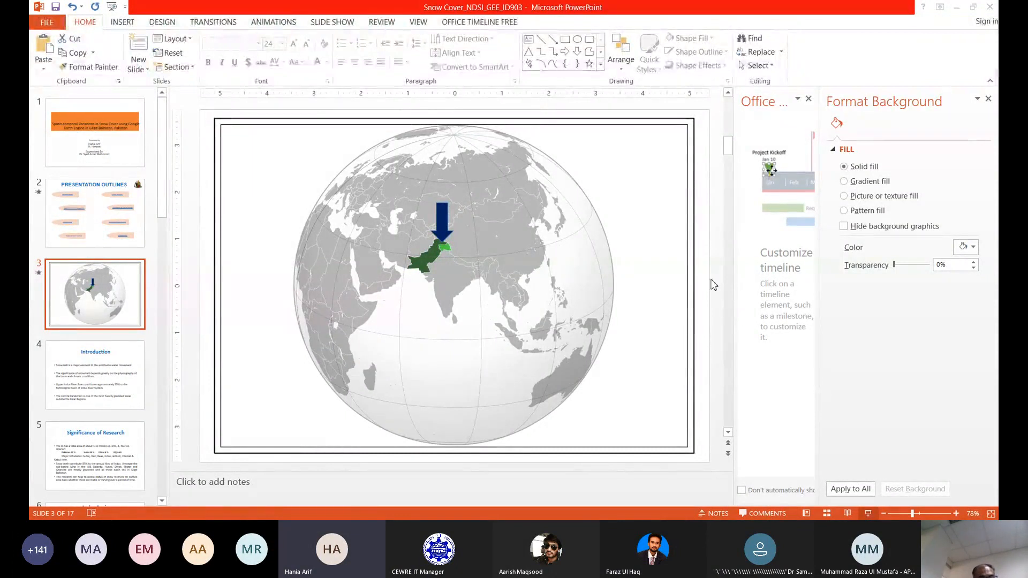
{"action": "mouse_move", "coordinate": [729, 283]}
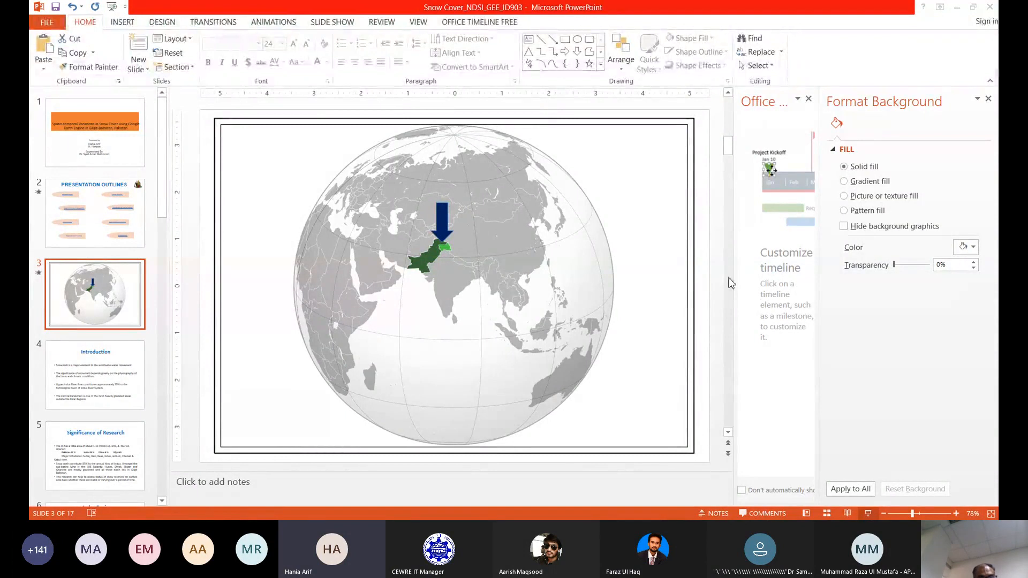
{"action": "mouse_move", "coordinate": [714, 276]}
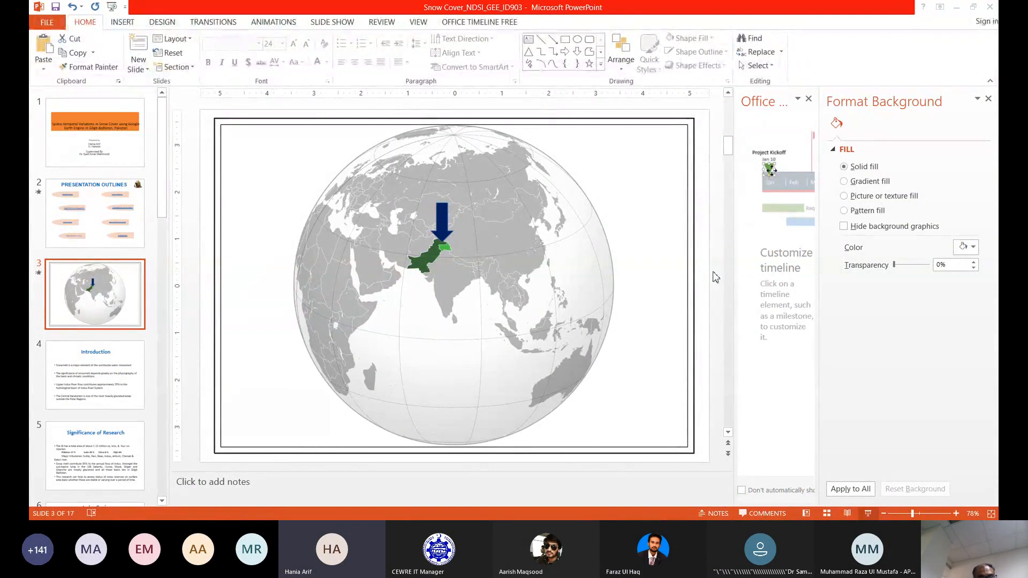
{"action": "mouse_move", "coordinate": [719, 275]}
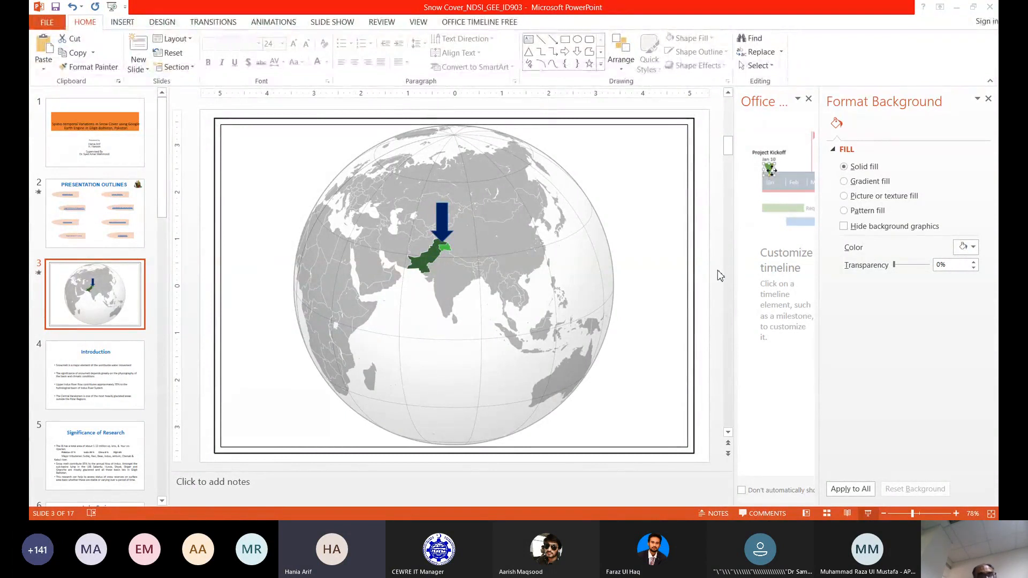
{"action": "mouse_move", "coordinate": [728, 235]}
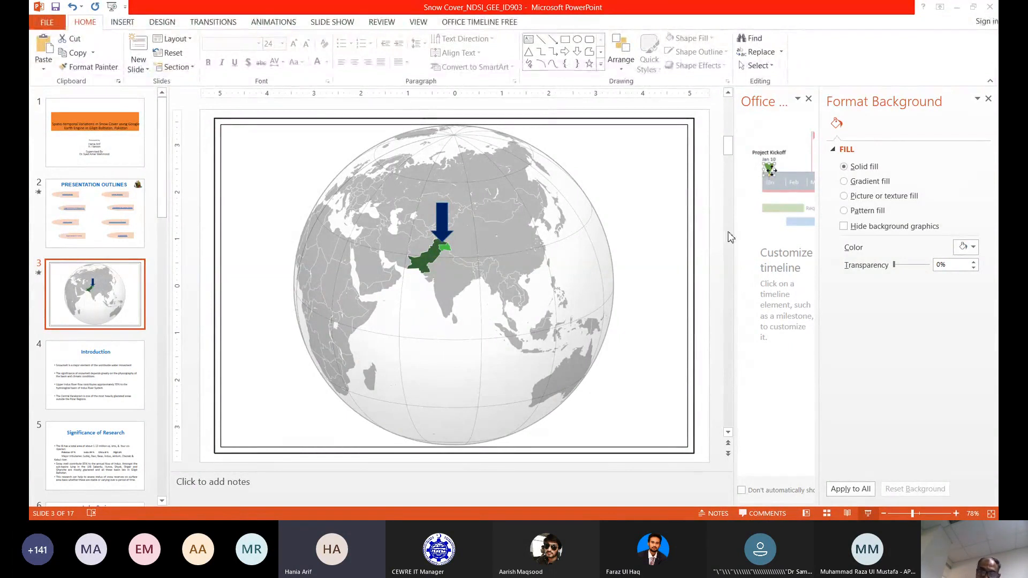
{"action": "mouse_move", "coordinate": [794, 261]}
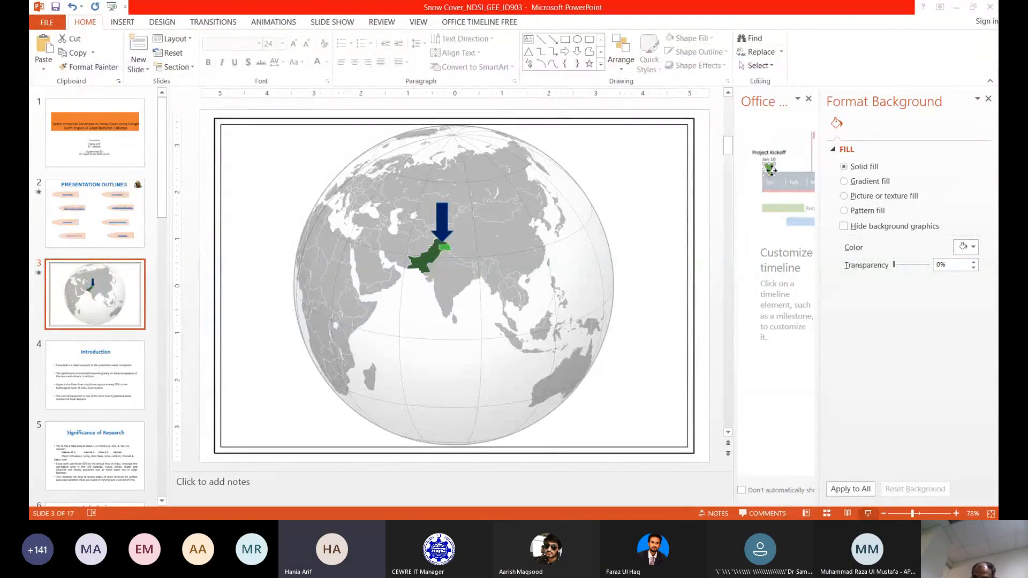
{"action": "mouse_move", "coordinate": [125, 283]}
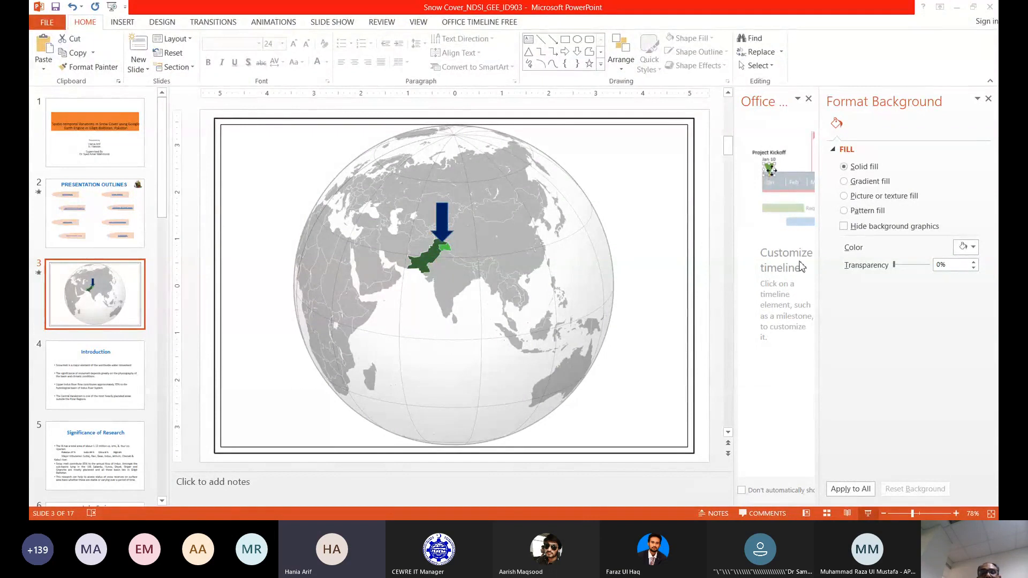
{"action": "mouse_move", "coordinate": [763, 268]}
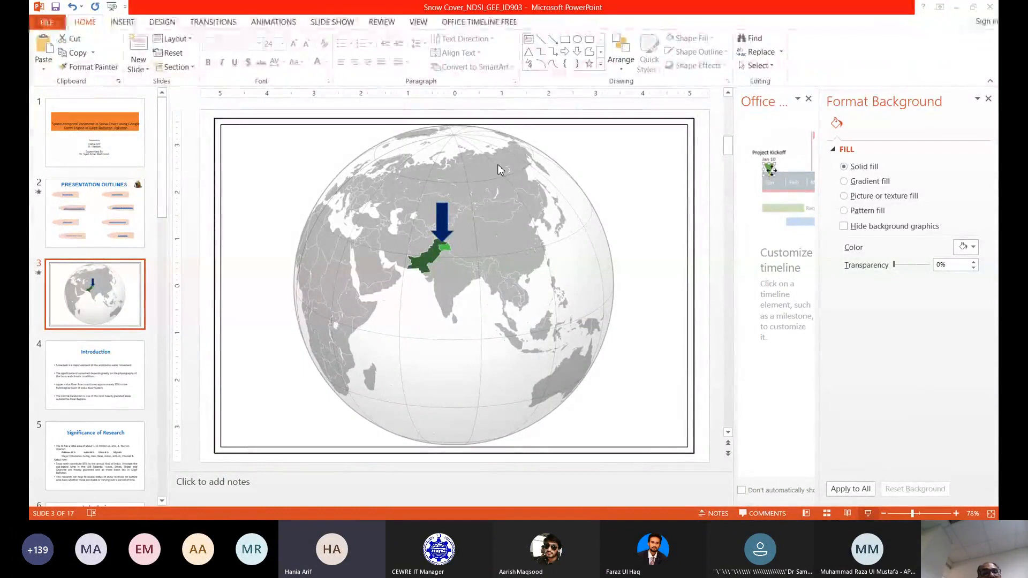
{"action": "mouse_move", "coordinate": [423, 146]}
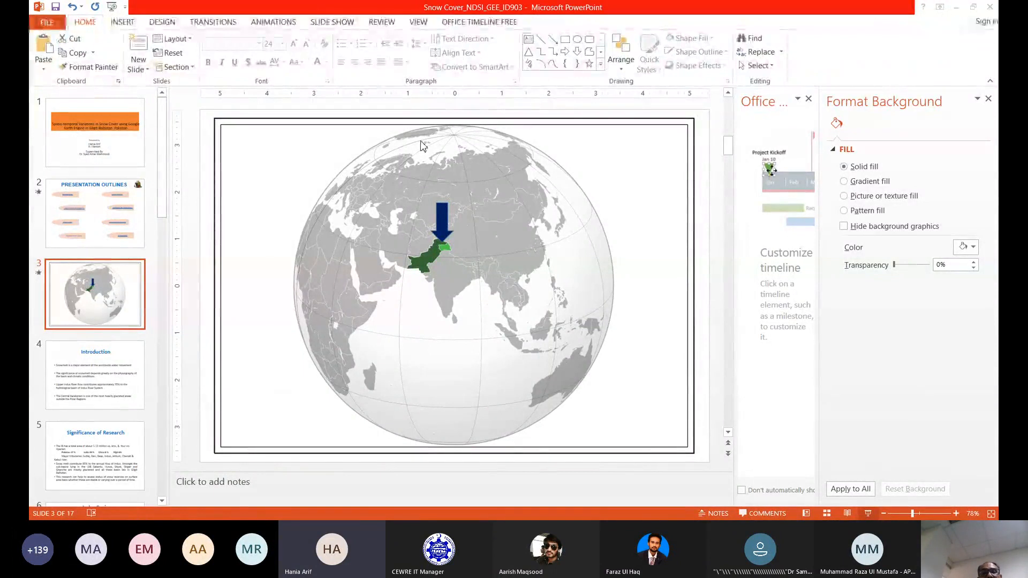
{"action": "mouse_move", "coordinate": [431, 171]}
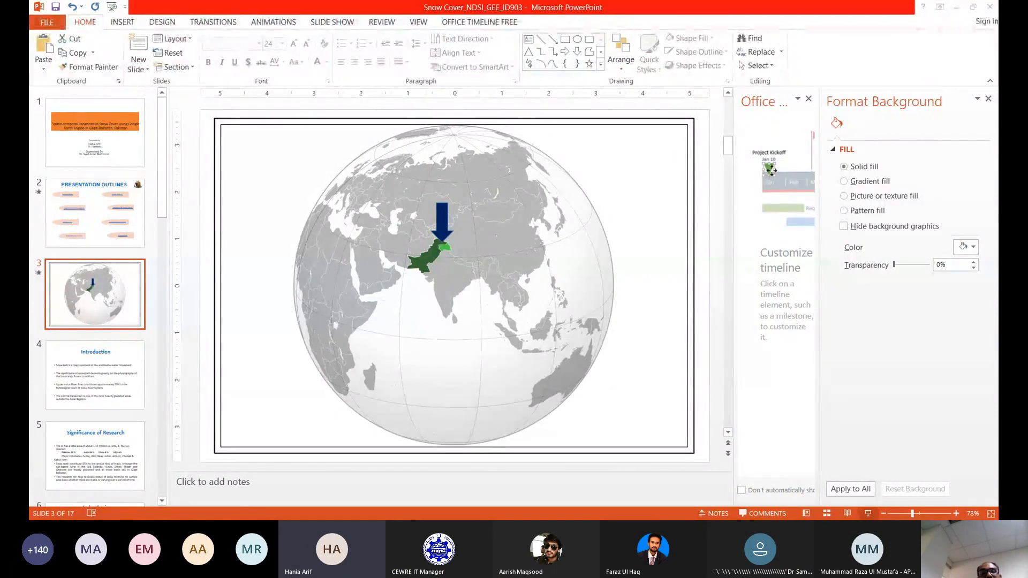
{"action": "scroll", "scroll_direction": "down", "scroll_amount": 3}
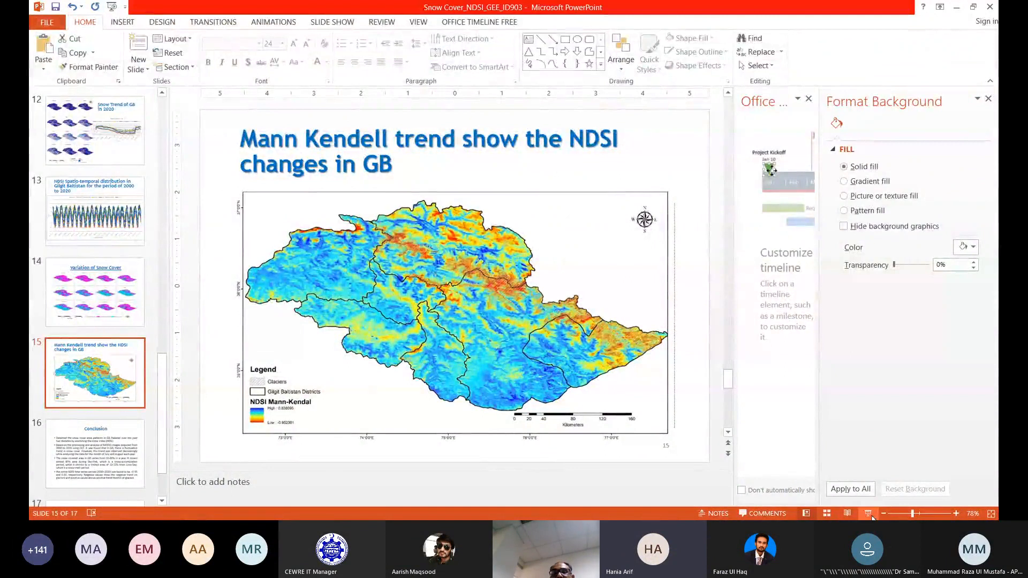
{"action": "mouse_move", "coordinate": [874, 452]}
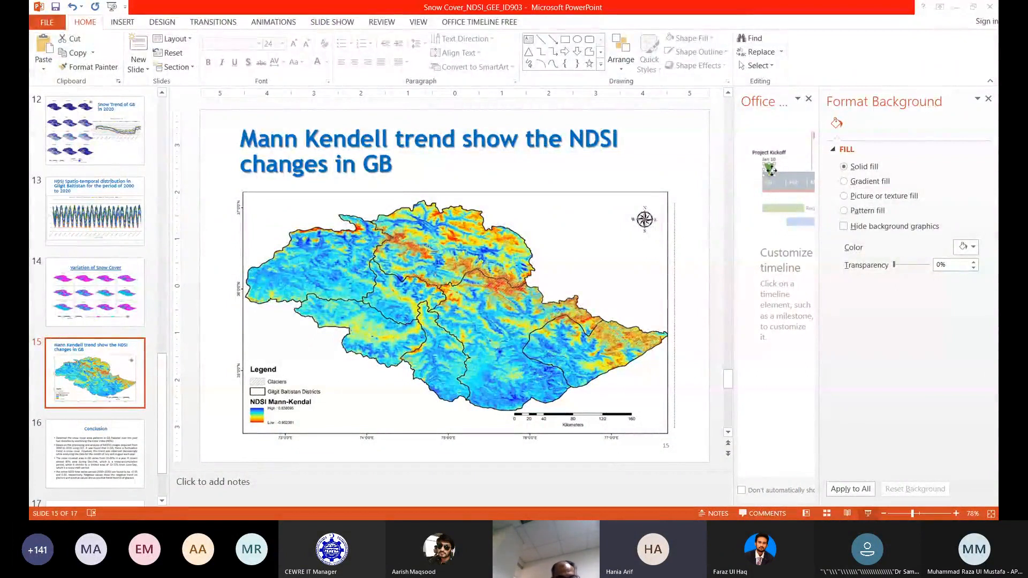
{"action": "mouse_move", "coordinate": [559, 262]}
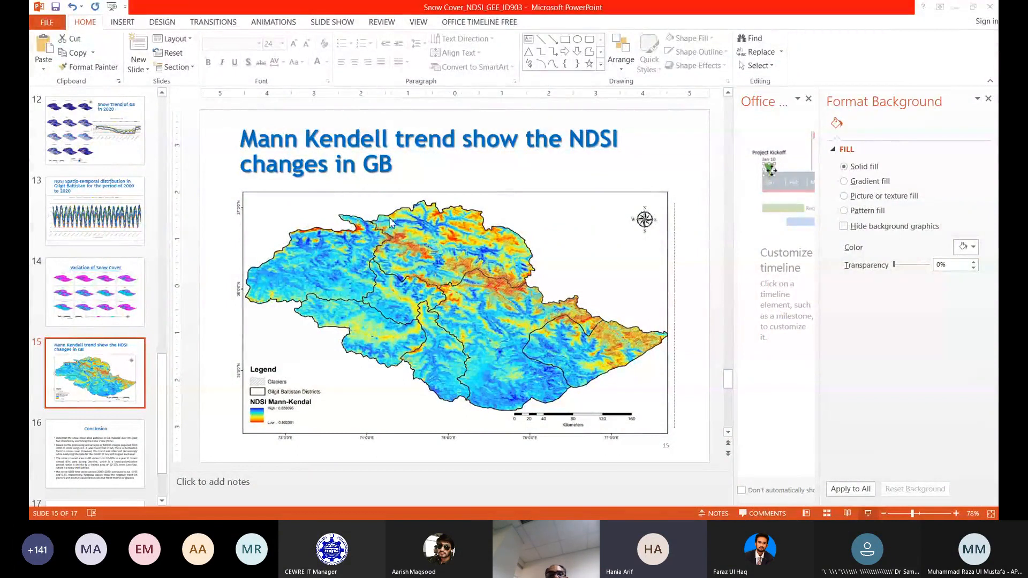
{"action": "mouse_move", "coordinate": [451, 255]}
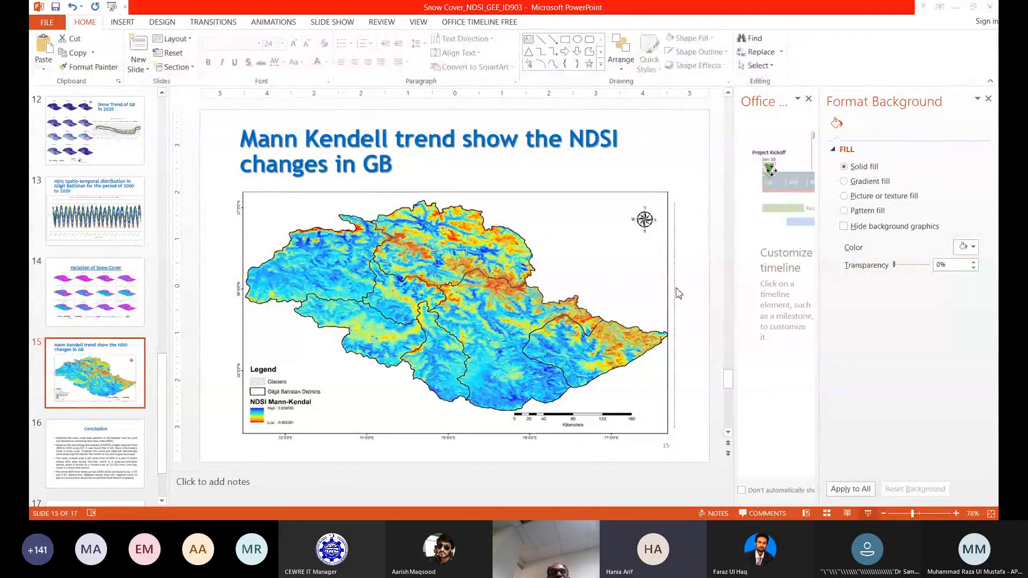
{"action": "left_click", "coordinate": [94, 293]}
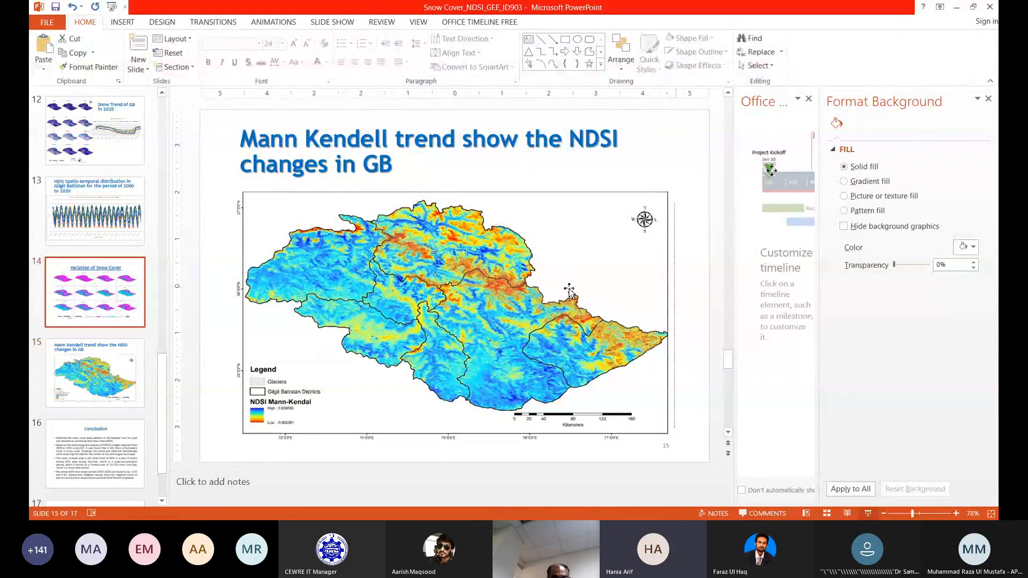